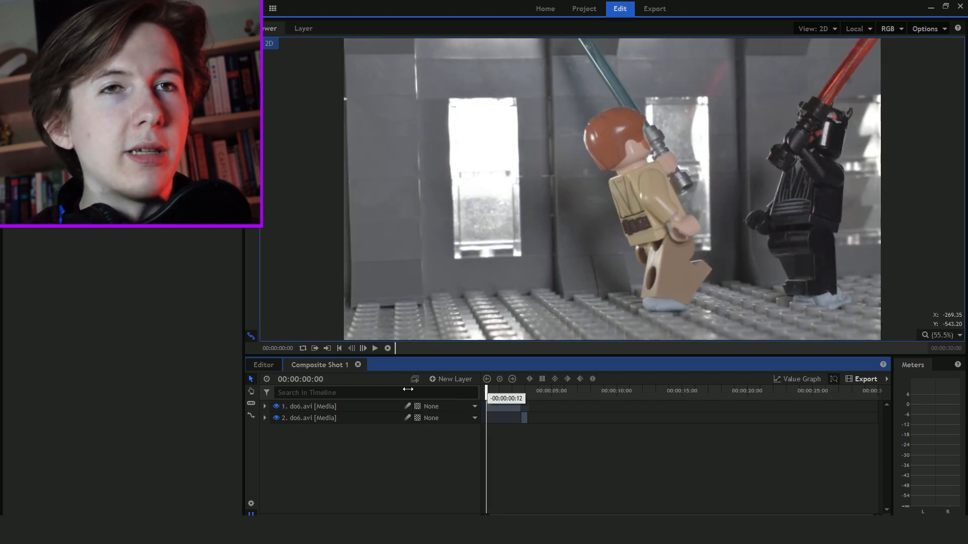
# Add a white plane layer named BlueLightsaber above the do6.avi clips.
pyautogui.click(374, 348)
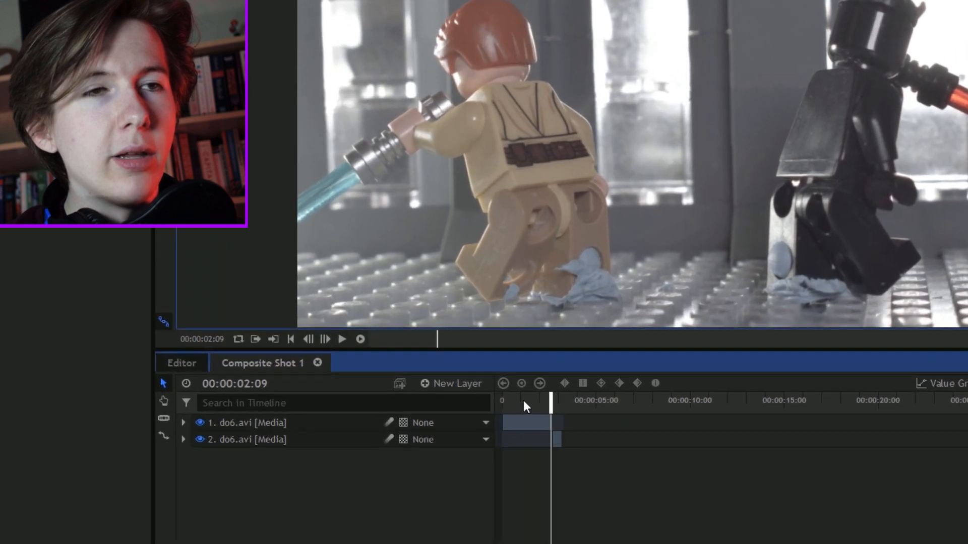
pyautogui.click(451, 383)
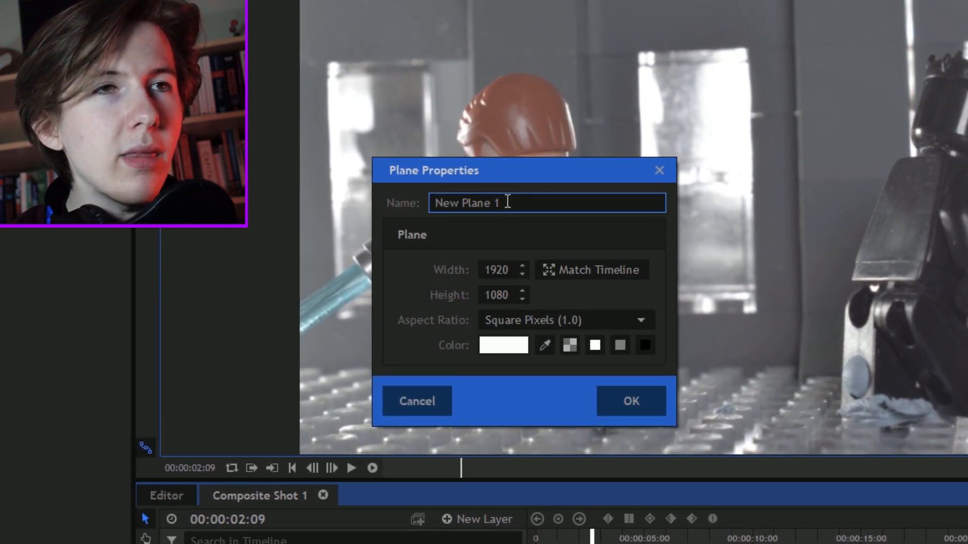
pyautogui.write('Blue')
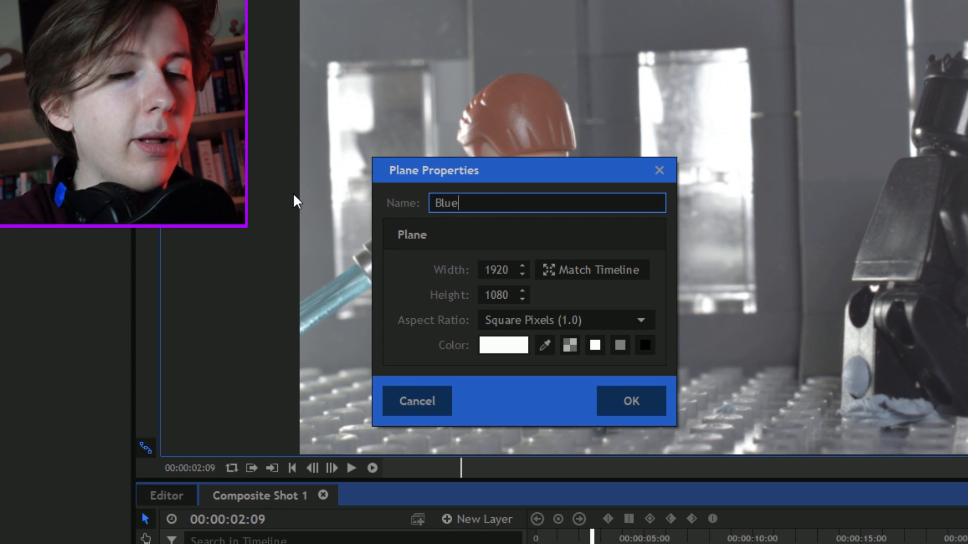
pyautogui.click(630, 401)
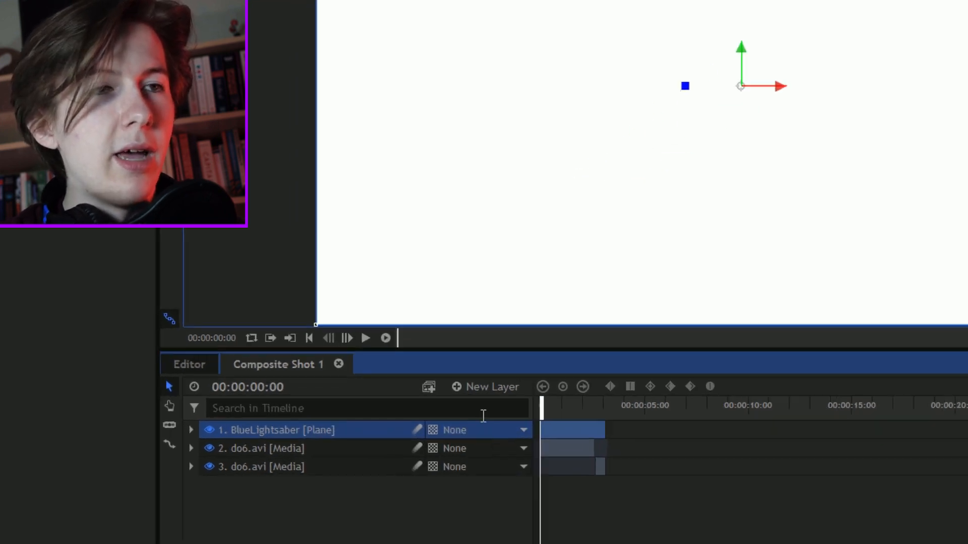
pyautogui.click(208, 429)
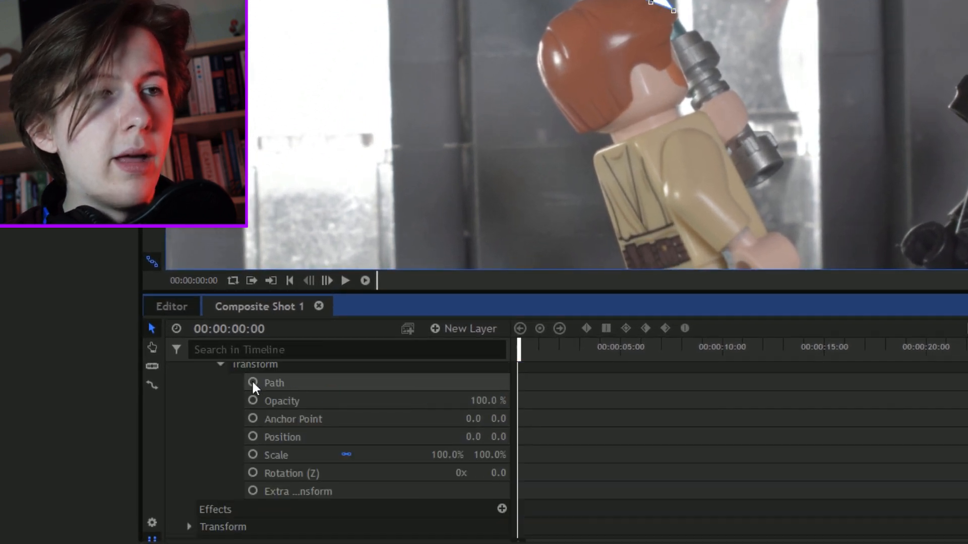
pyautogui.moveTo(274, 383)
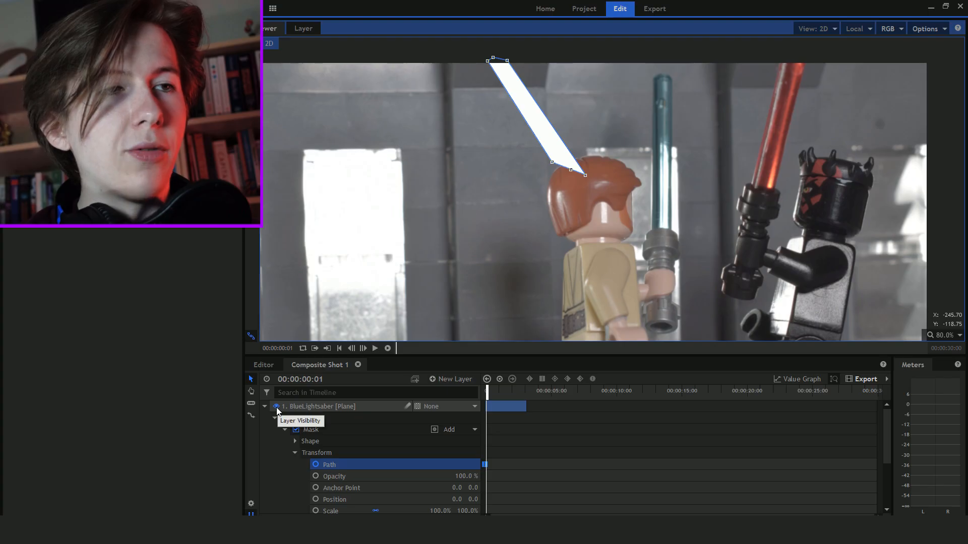
# Step a frame back and forward to match the mask to the blue blade.
pyautogui.scroll(3)
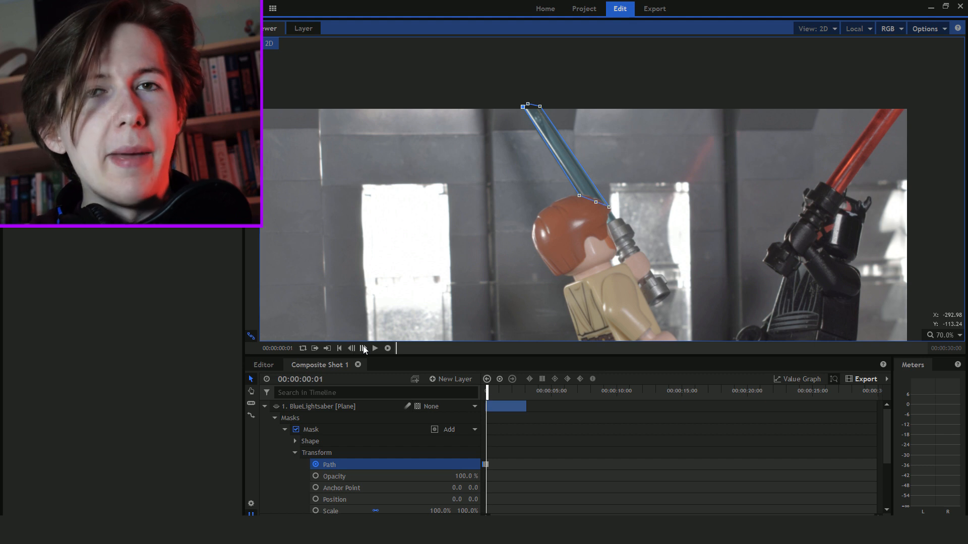
pyautogui.click(351, 349)
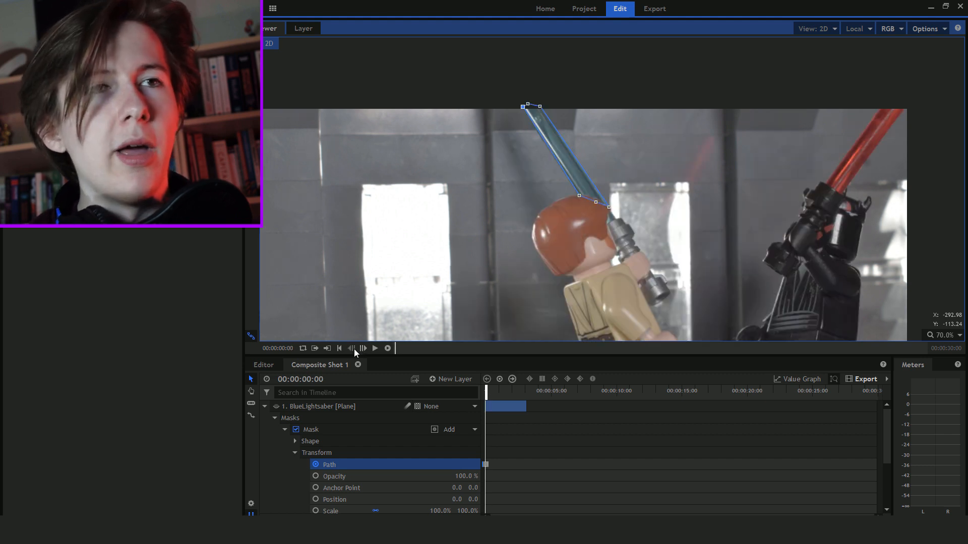
pyautogui.moveTo(364, 348)
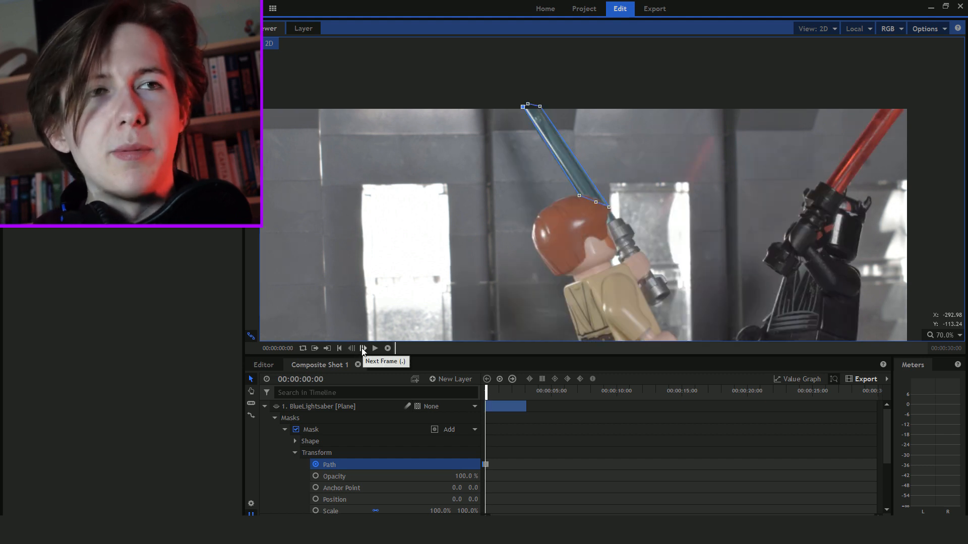
pyautogui.click(362, 348)
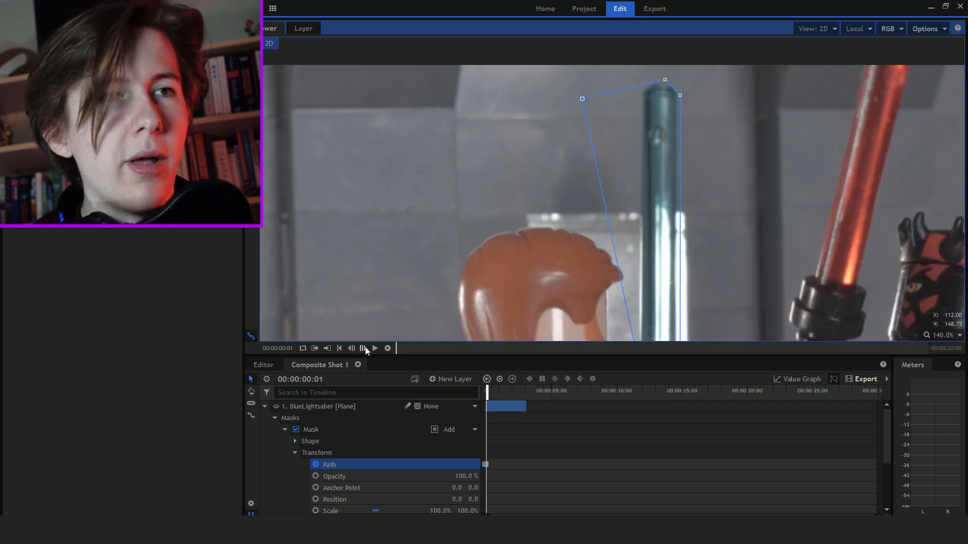
pyautogui.moveTo(364, 348)
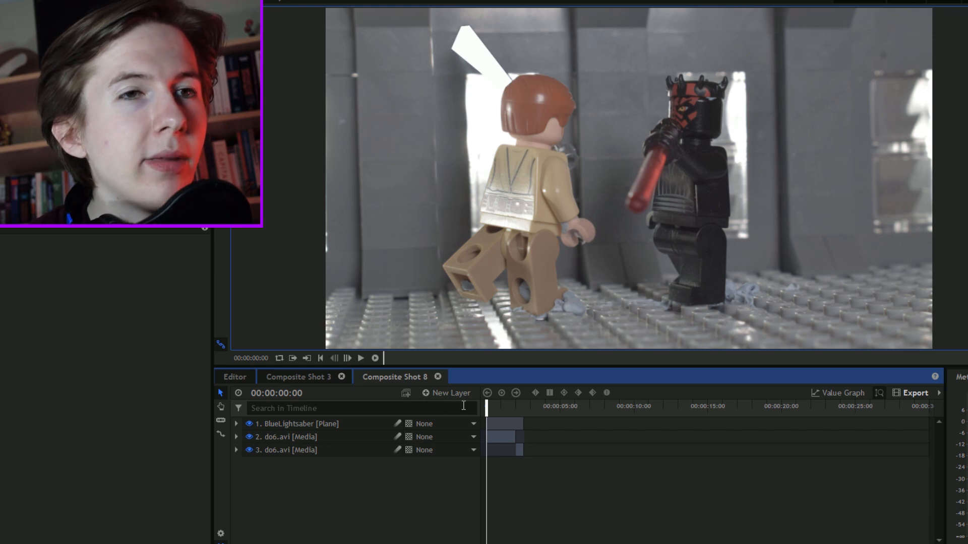
# Set the BlueLightsaber mask shape Roundness to 6.
pyautogui.click(360, 358)
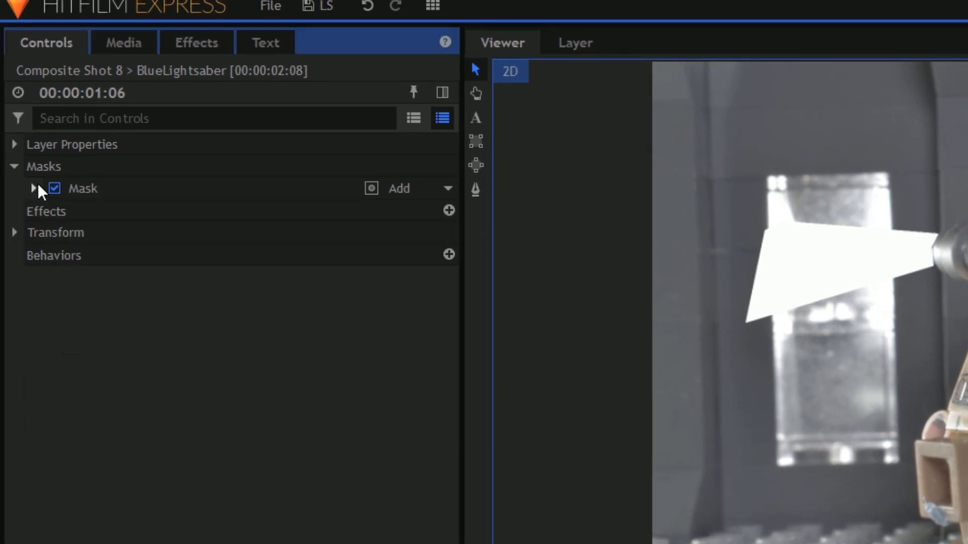
pyautogui.click(34, 188)
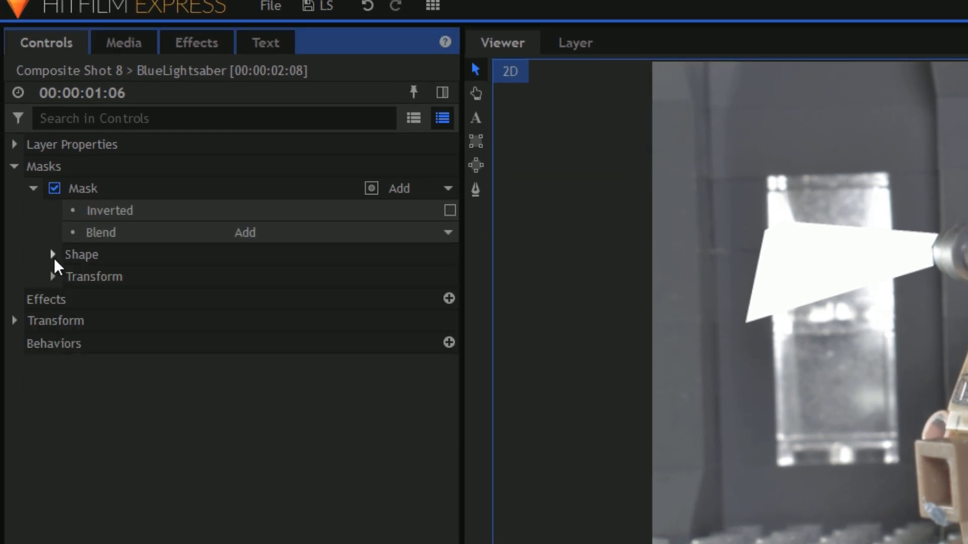
pyautogui.click(52, 254)
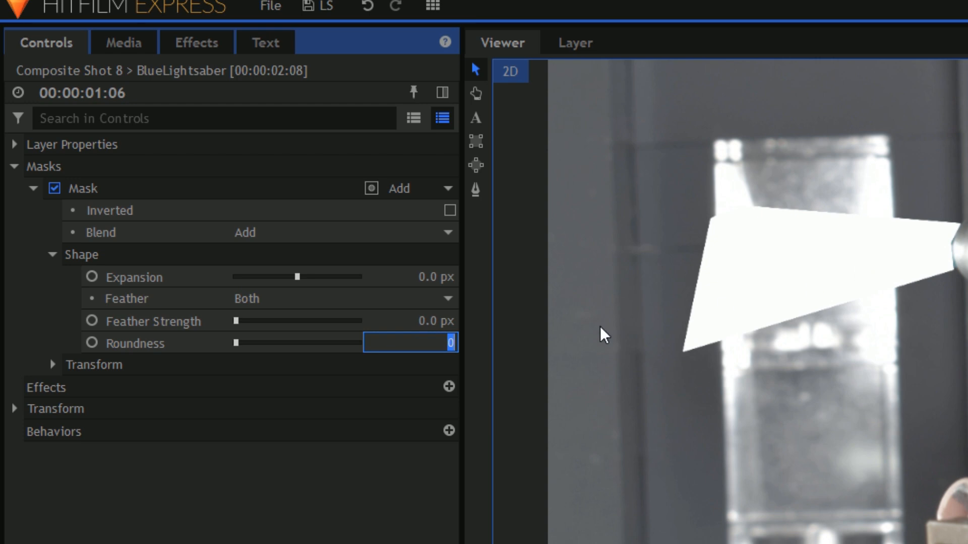
pyautogui.write('6')
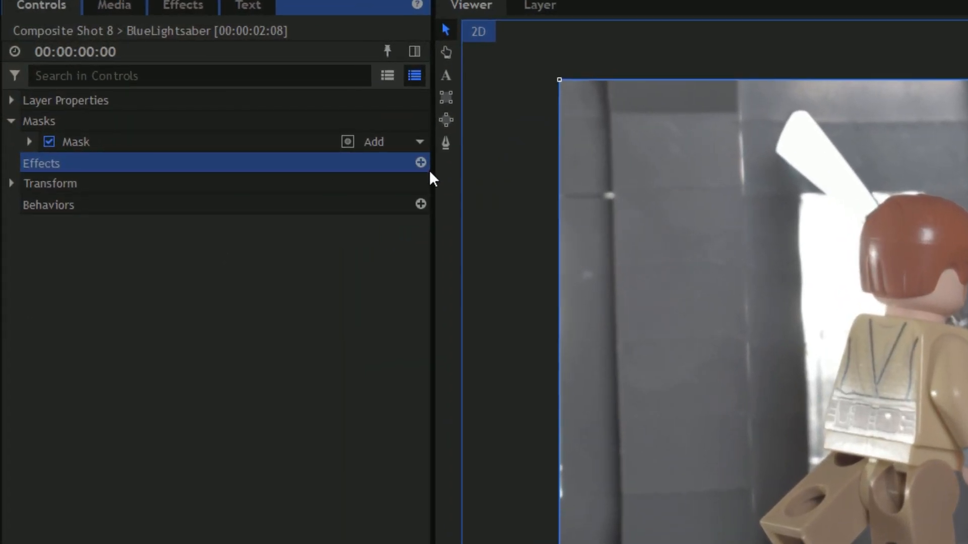
# Apply Lightsword Ultra (Glow Only) to the BlueLightsaber plane.
pyautogui.click(421, 162)
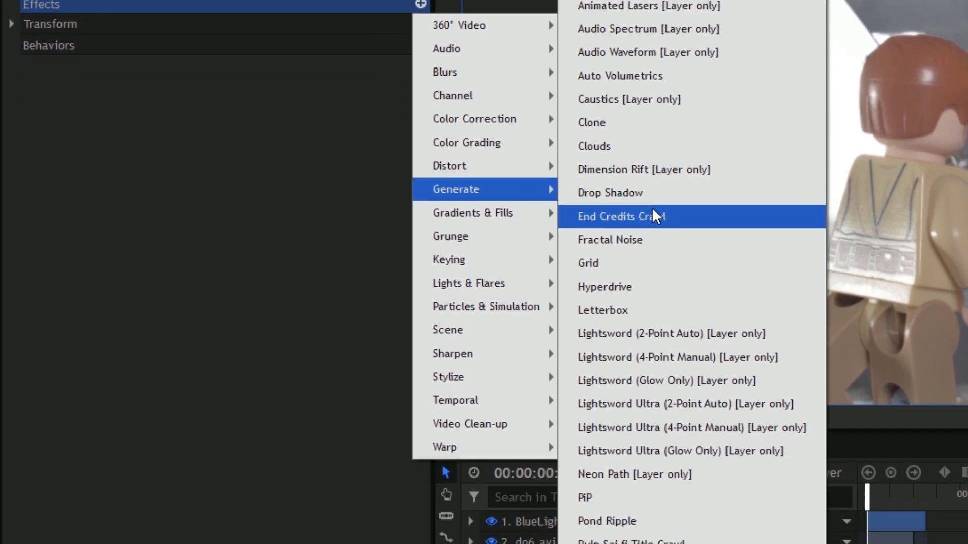
pyautogui.moveTo(679, 349)
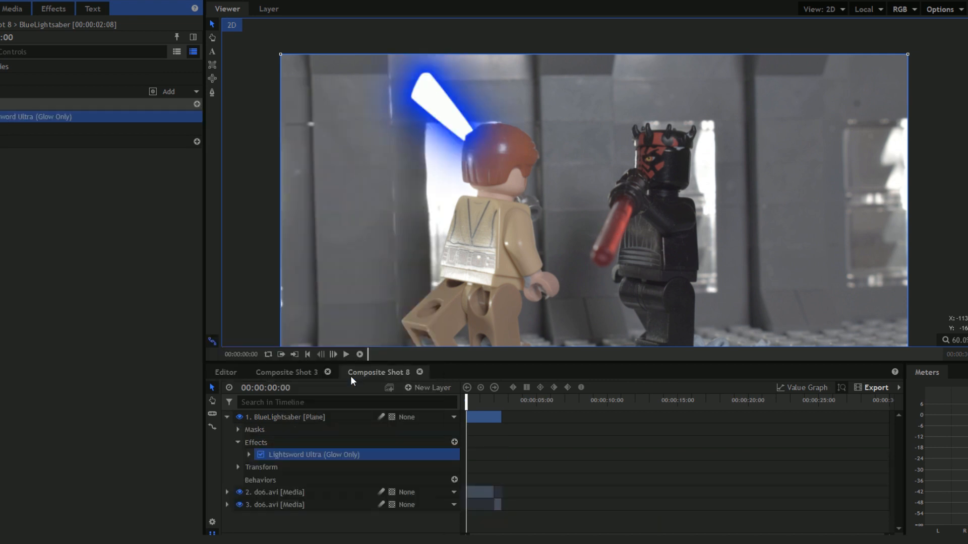
pyautogui.click(476, 400)
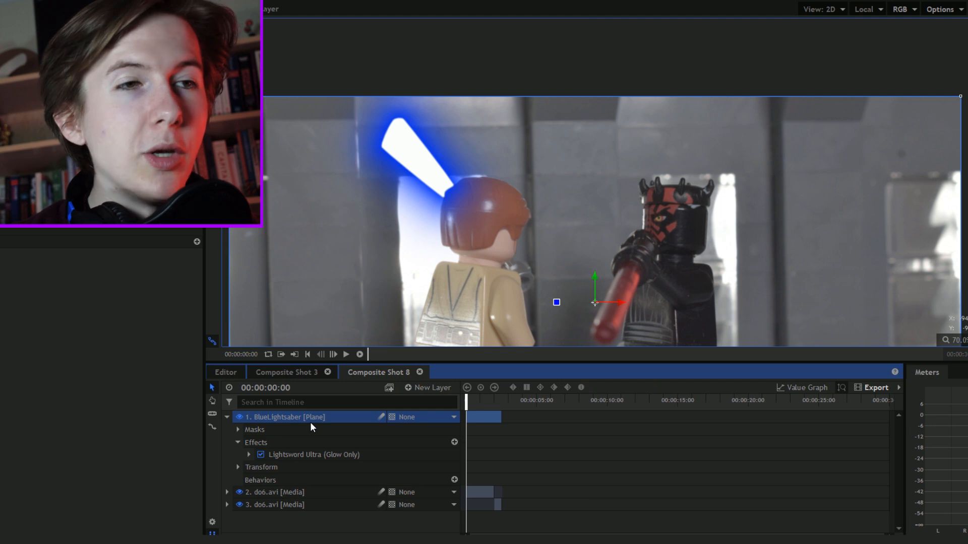
# Pick a new blend mode for the BlueLightsaber layer from its Blend submenu.
pyautogui.rightClick(312, 416)
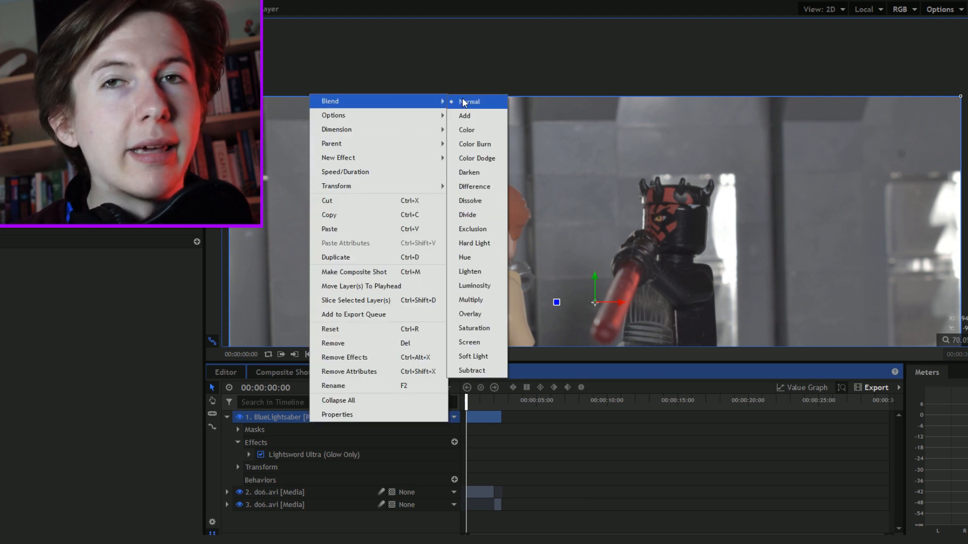
pyautogui.click(470, 102)
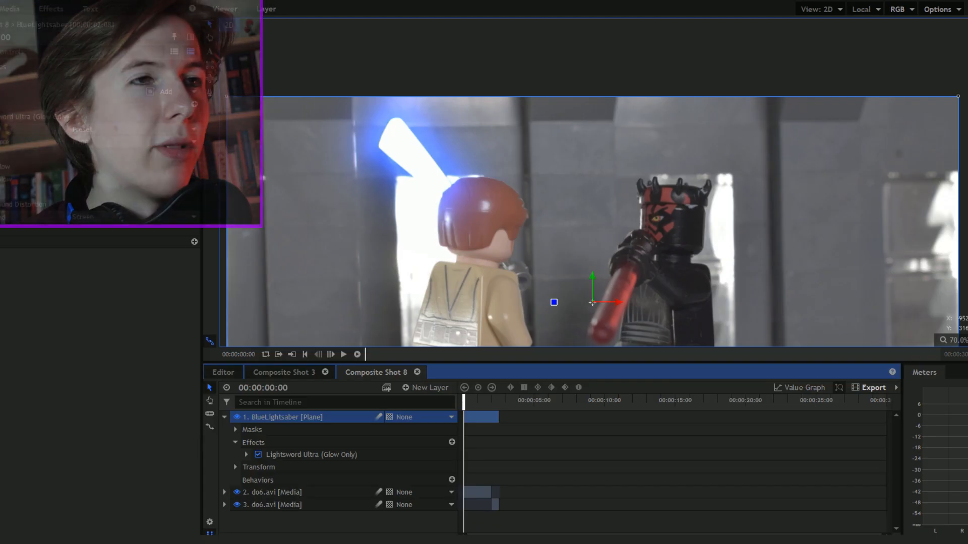
pyautogui.click(239, 192)
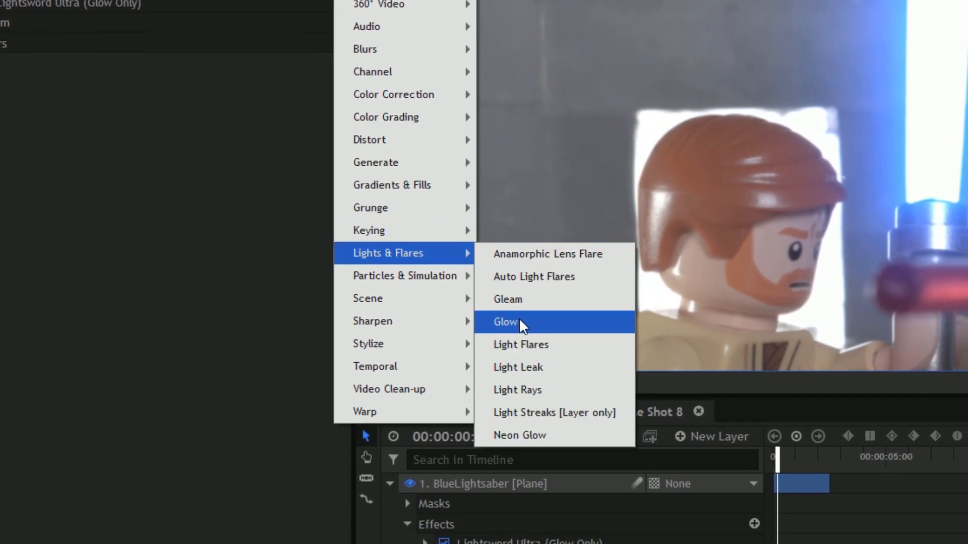
# Add a Glow effect to the blade and set its intensity to about 0.8.
pyautogui.click(520, 322)
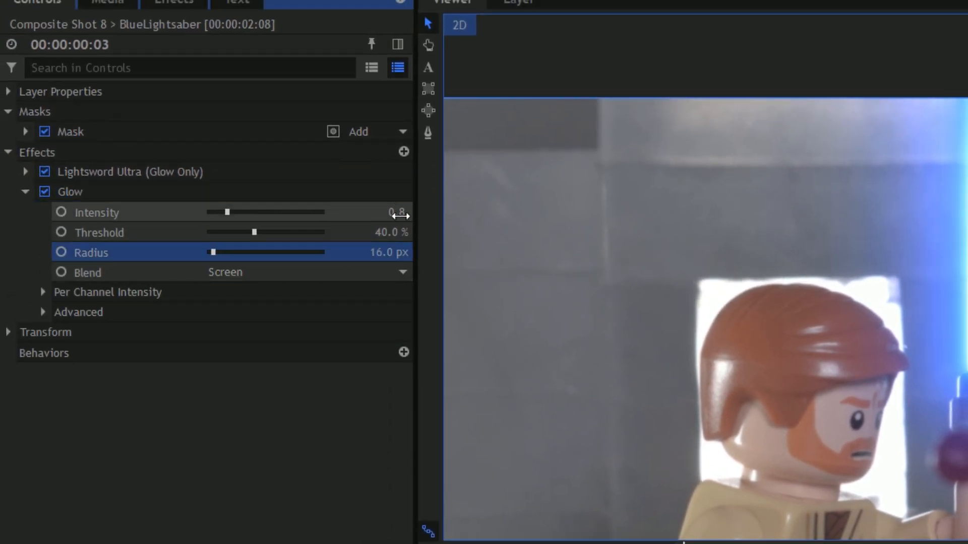
pyautogui.moveTo(226, 212); pyautogui.dragTo(140, 212)
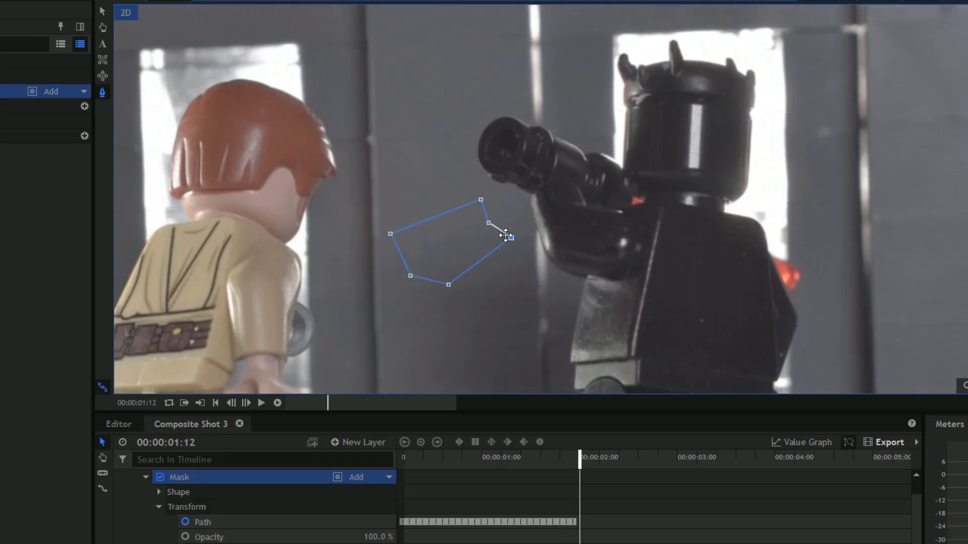
# Move a mask path point at the current frame in Composite Shot 3.
pyautogui.click(246, 403)
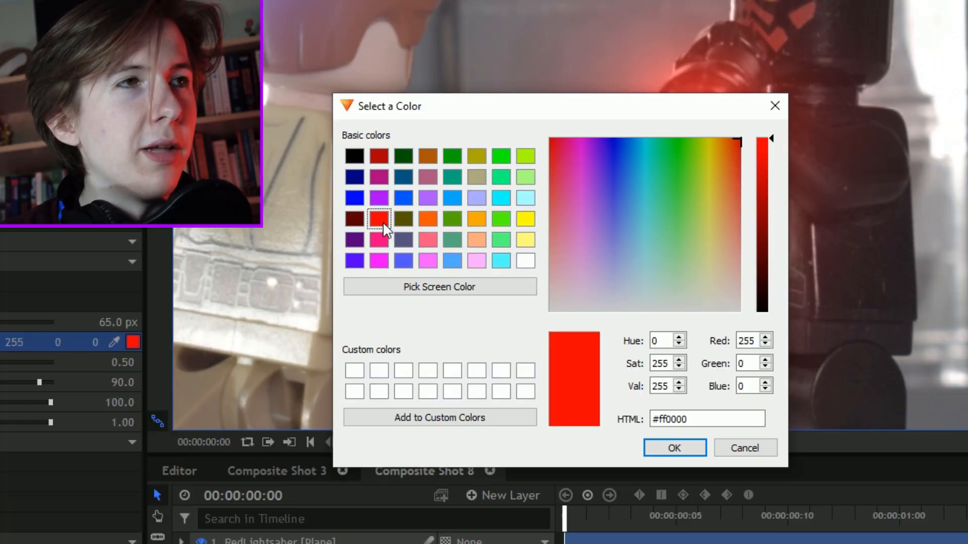
pyautogui.moveTo(604, 404)
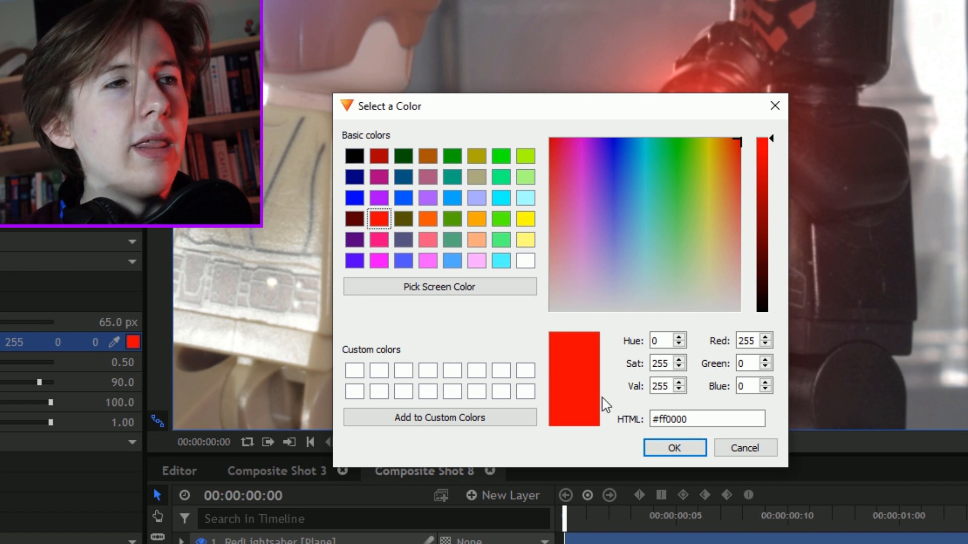
# Confirm pure red, then lighten the red blade colour to #ff6f6f.
pyautogui.click(673, 447)
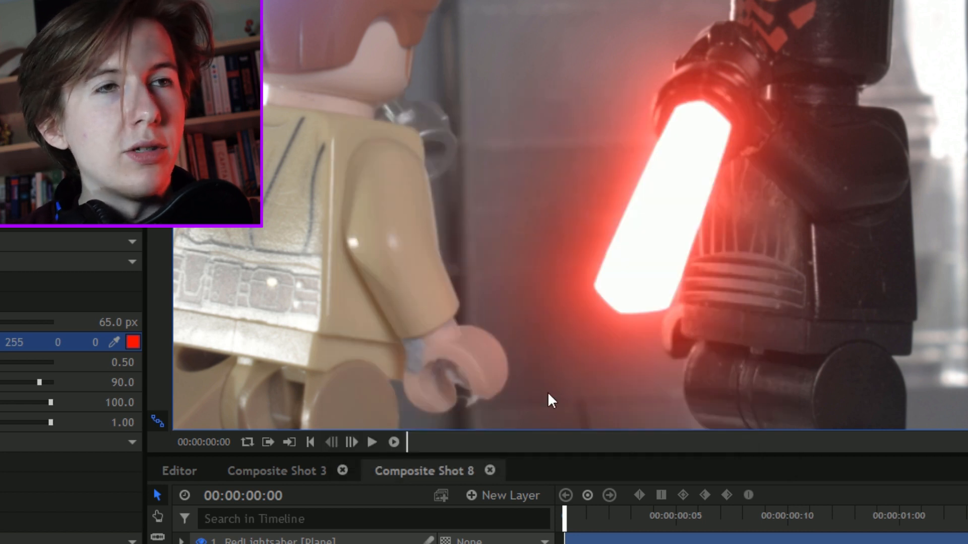
pyautogui.click(132, 342)
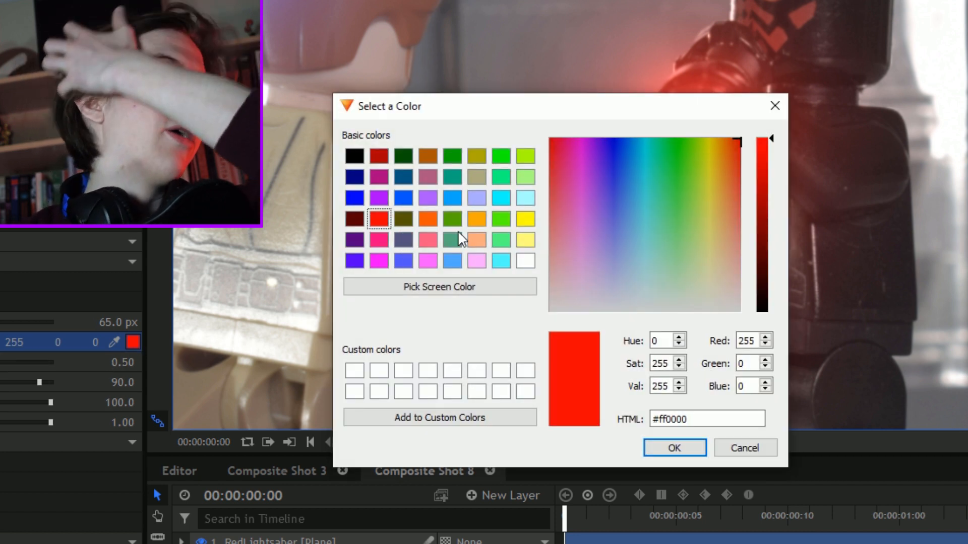
pyautogui.click(762, 216)
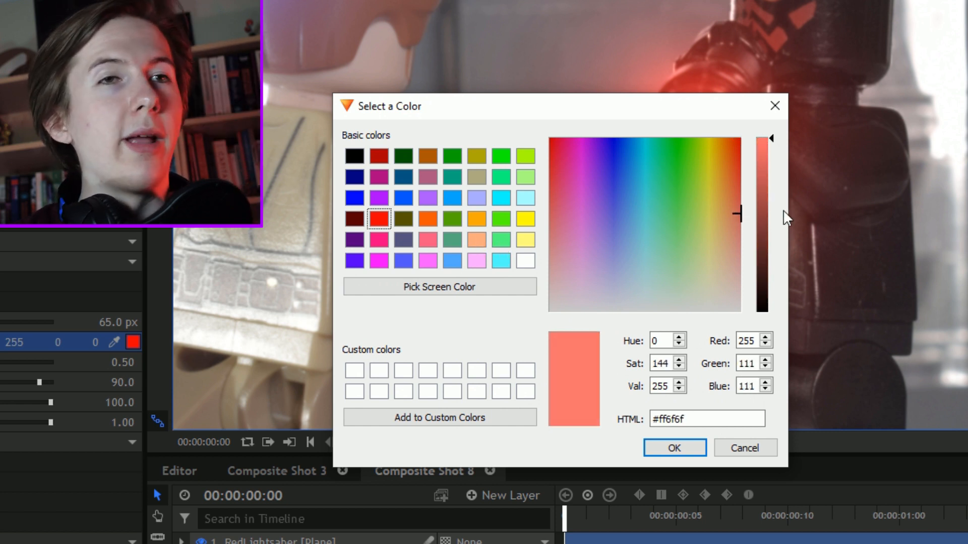
pyautogui.click(673, 447)
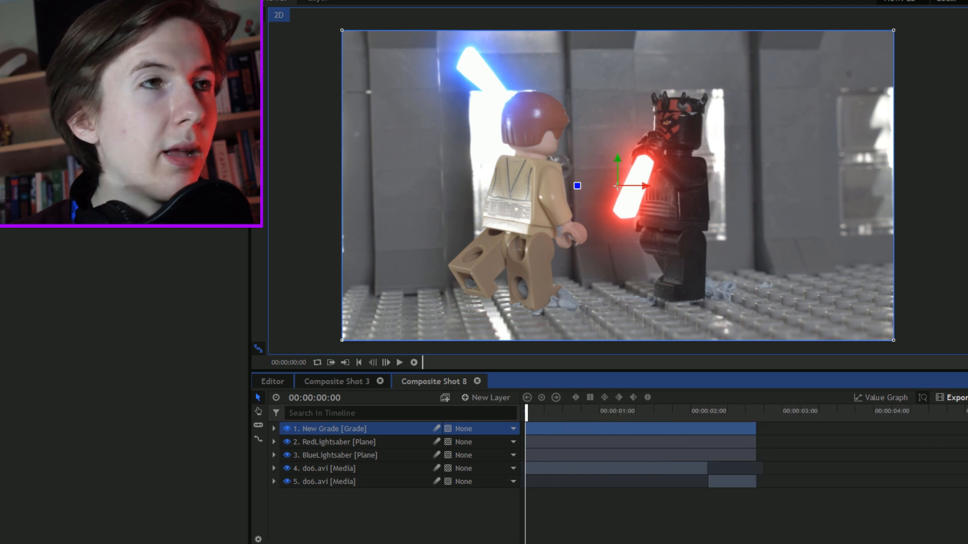
# Add Light Flares to New Grade with the Lightsword clash orange flare type.
pyautogui.click(272, 290)
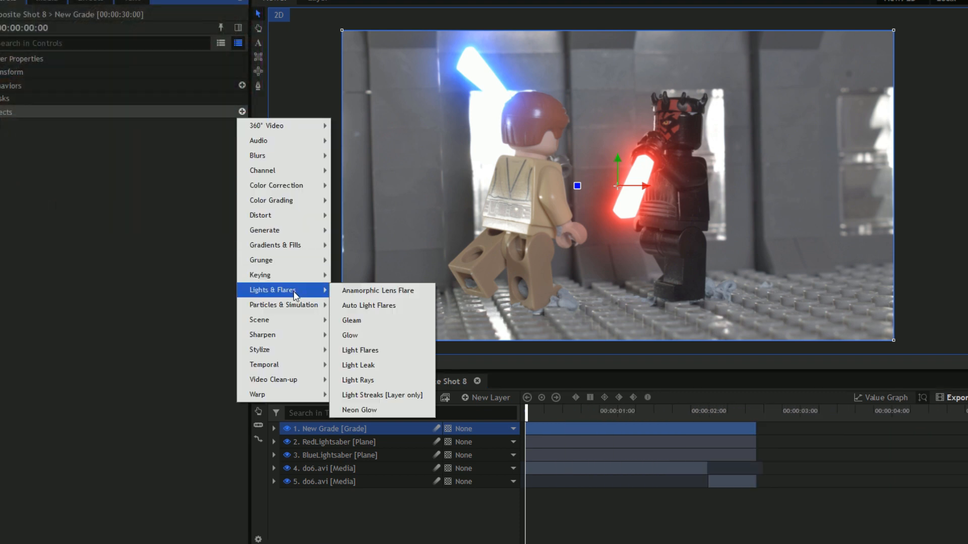
pyautogui.click(360, 349)
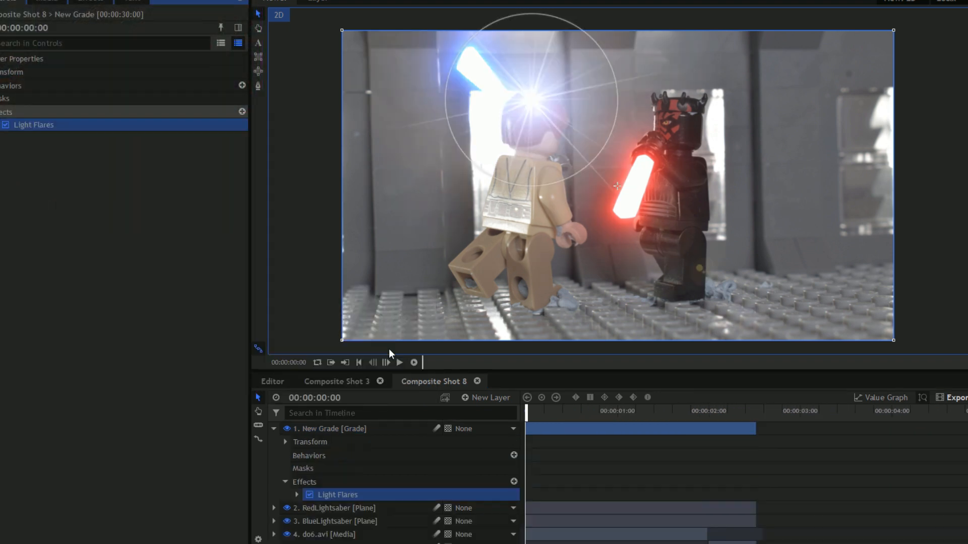
pyautogui.click(204, 137)
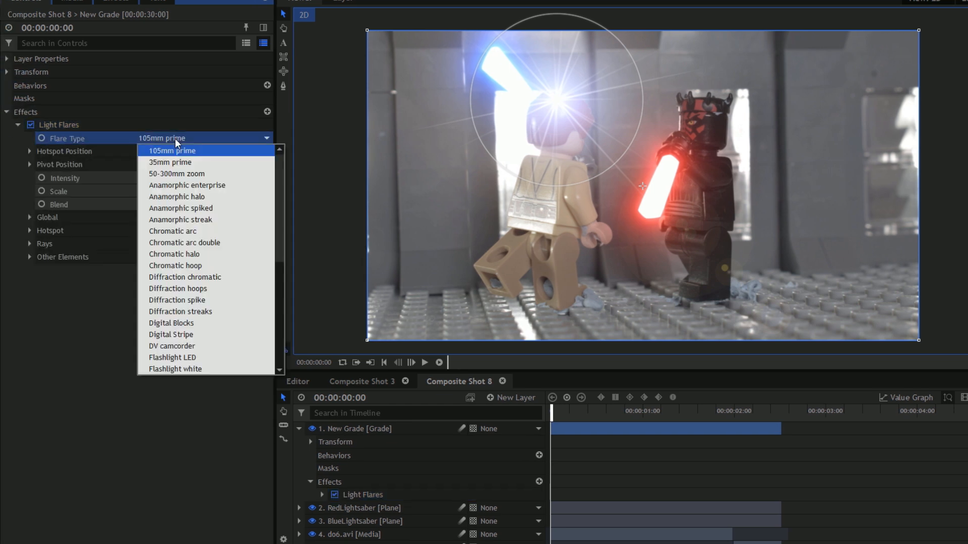
pyautogui.scroll(-3)
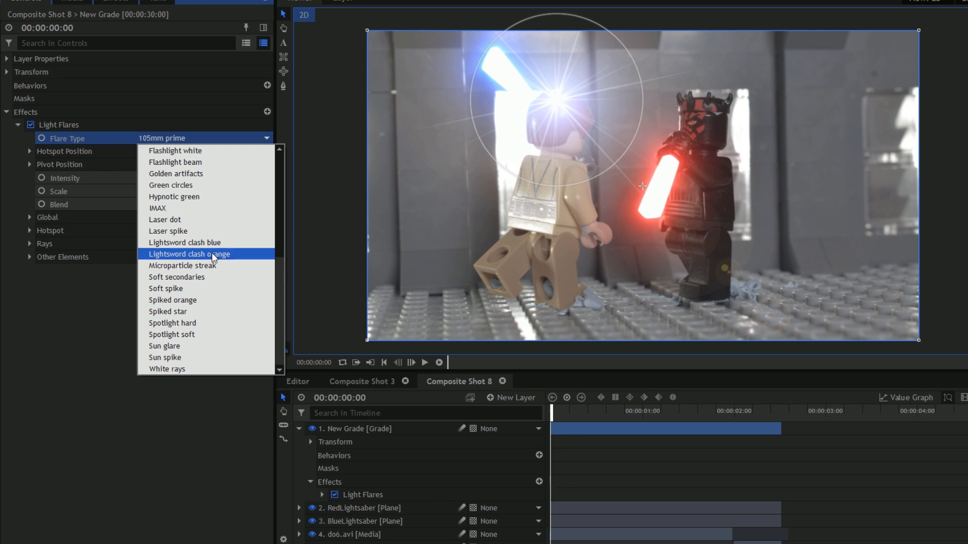
pyautogui.click(189, 253)
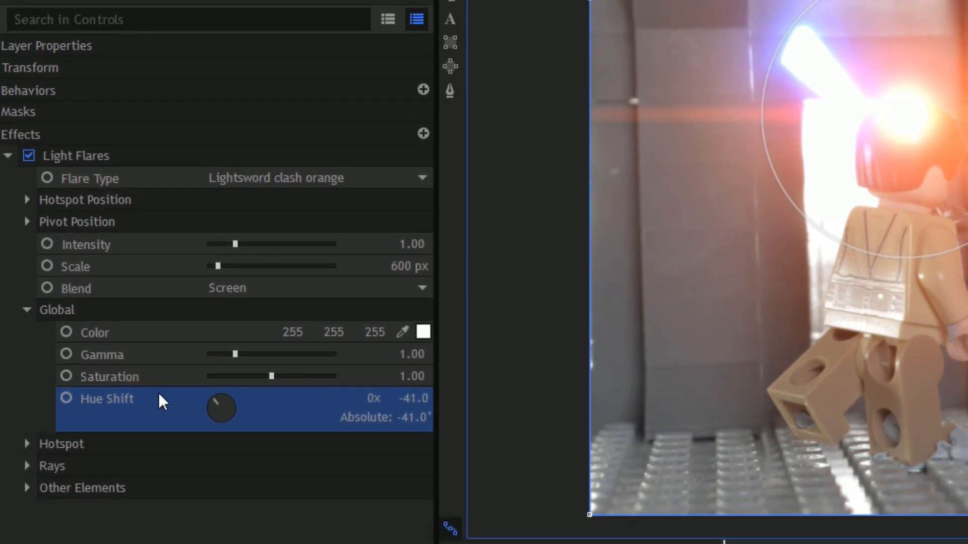
# Set the flare's Rays and Other Elements Brightness to 0 and keyframe Intensity.
pyautogui.scroll(-3)
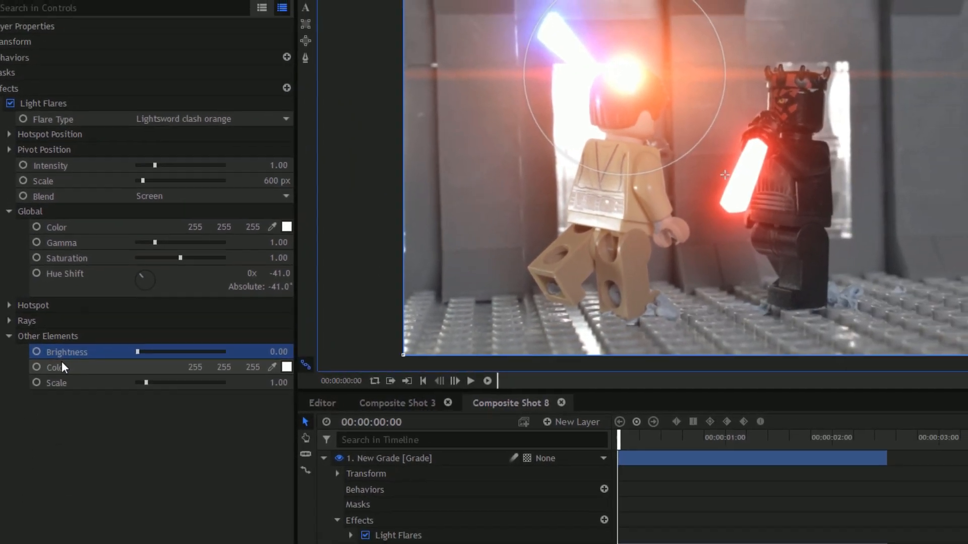
pyautogui.click(9, 320)
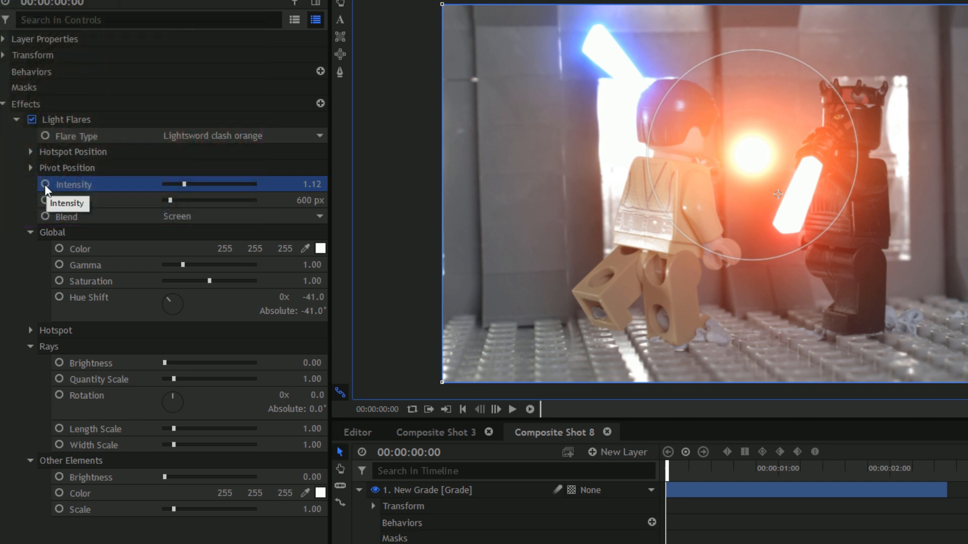
pyautogui.click(45, 184)
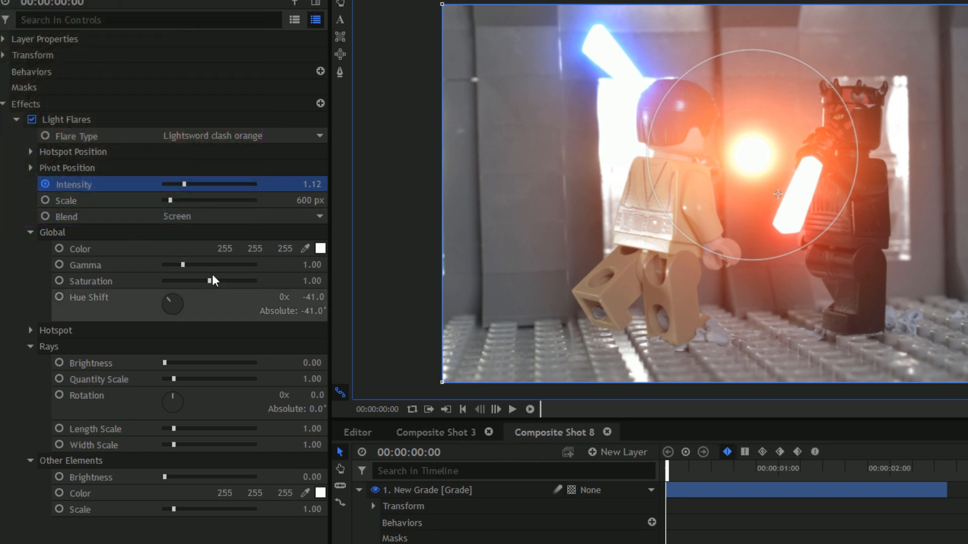
# Set the orange flare's Intensity to 0 on the opening frame, then advance one frame.
pyautogui.click(499, 409)
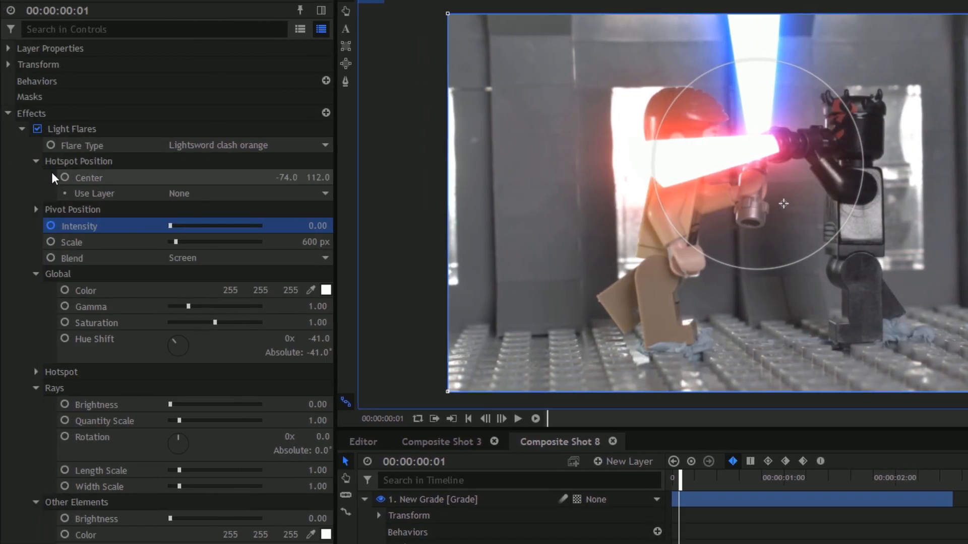
pyautogui.moveTo(65, 179)
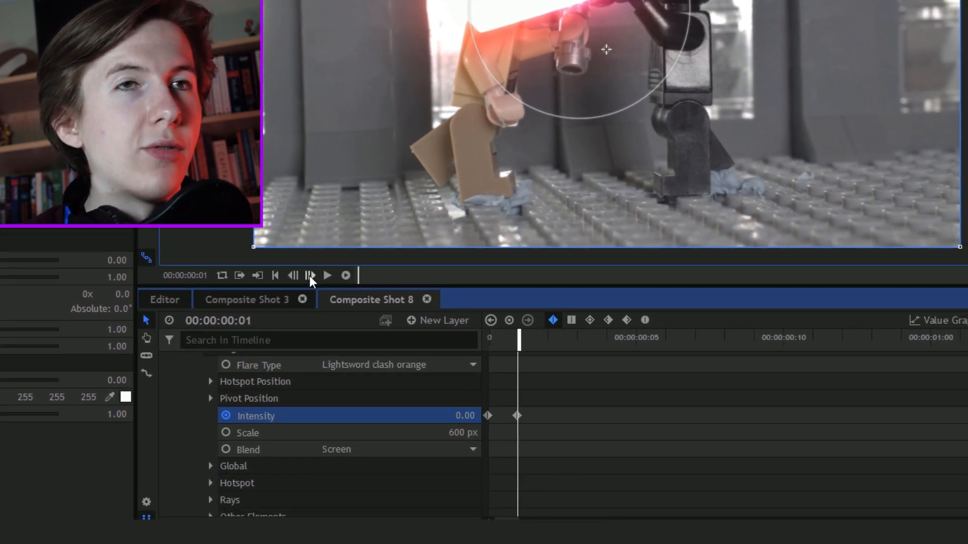
pyautogui.click(311, 275)
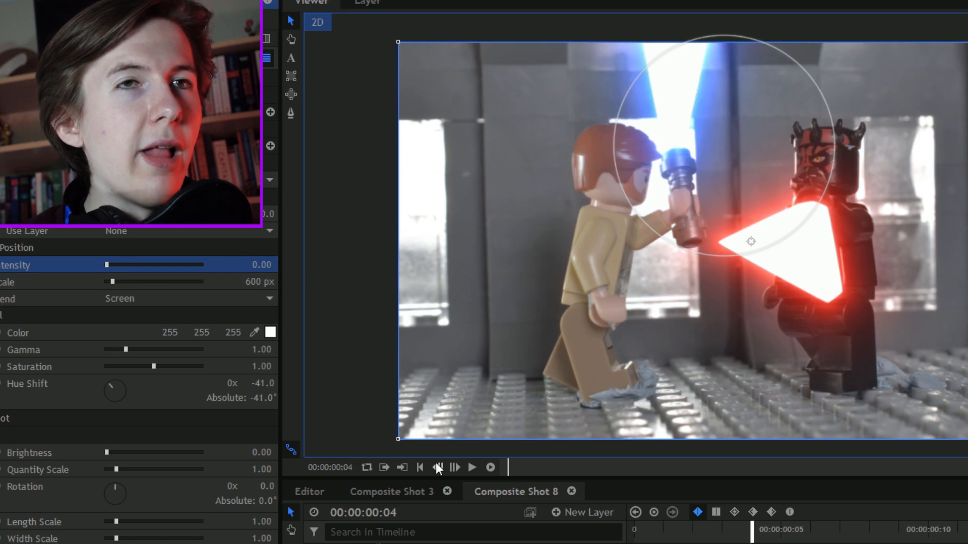
# Step back one frame, place the orange flare on the blades' clash point, then advance one frame.
pyautogui.click(437, 467)
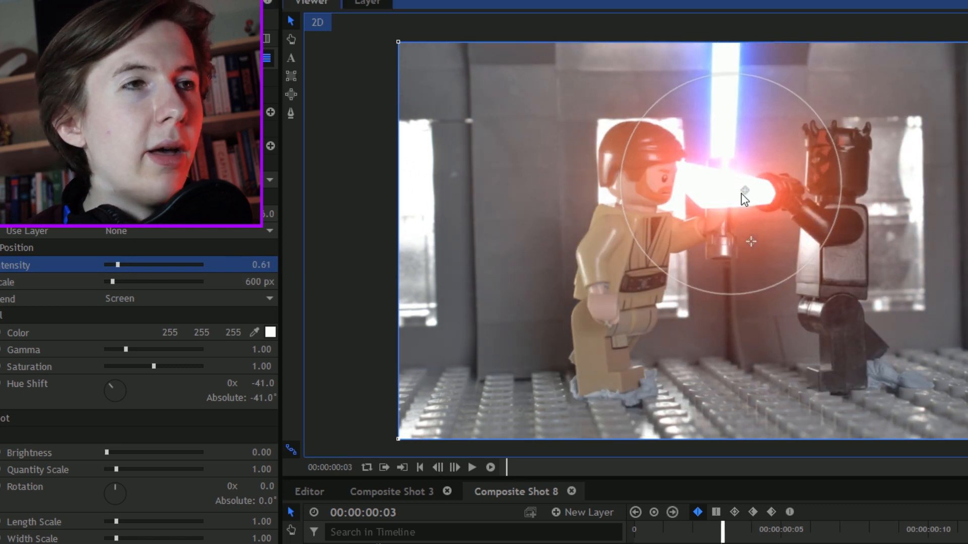
pyautogui.click(462, 468)
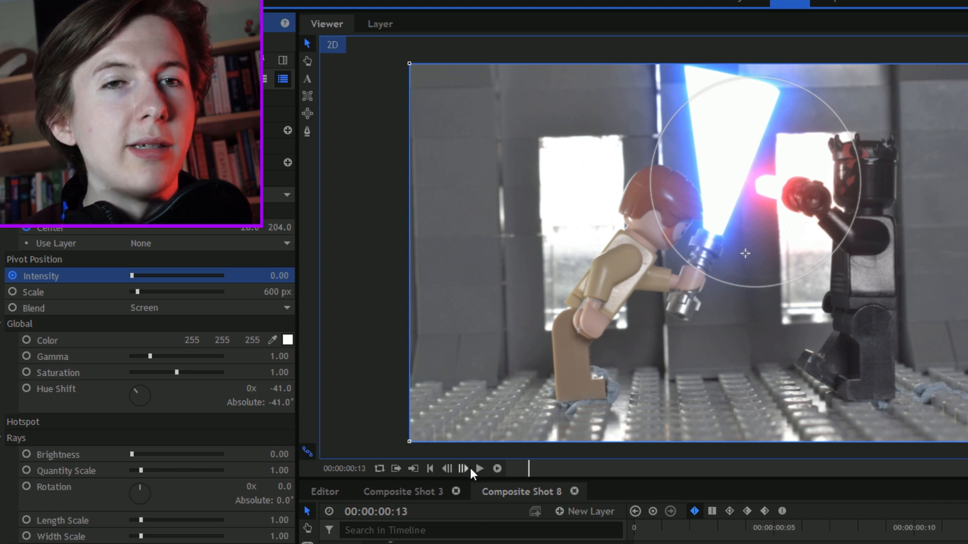
pyautogui.click(478, 469)
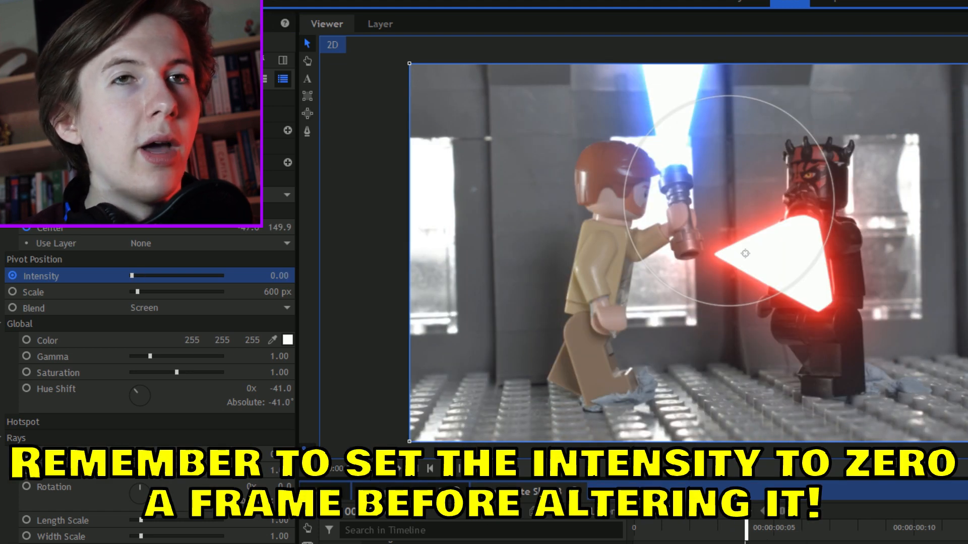